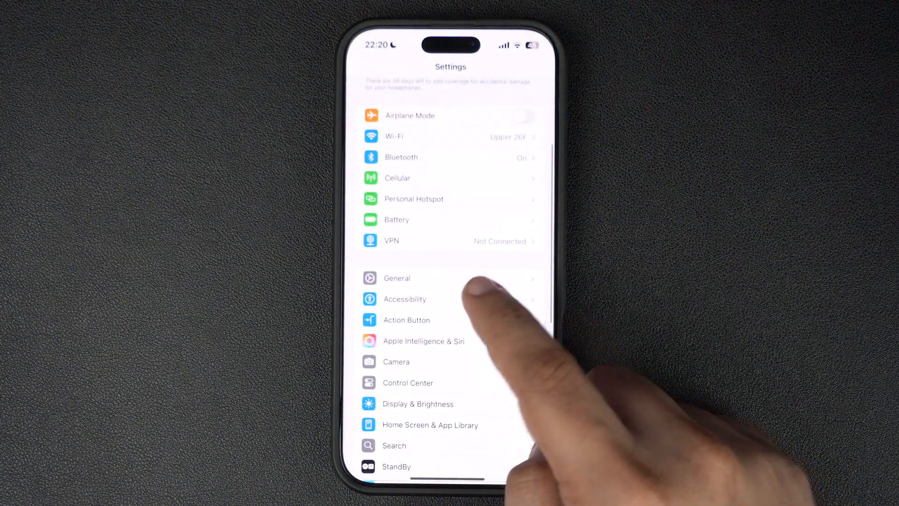
Turn on the Vibration toggle under Accessibility > Touch, then move to Sounds & Haptics
{"action": "left_click", "coordinate": [405, 298]}
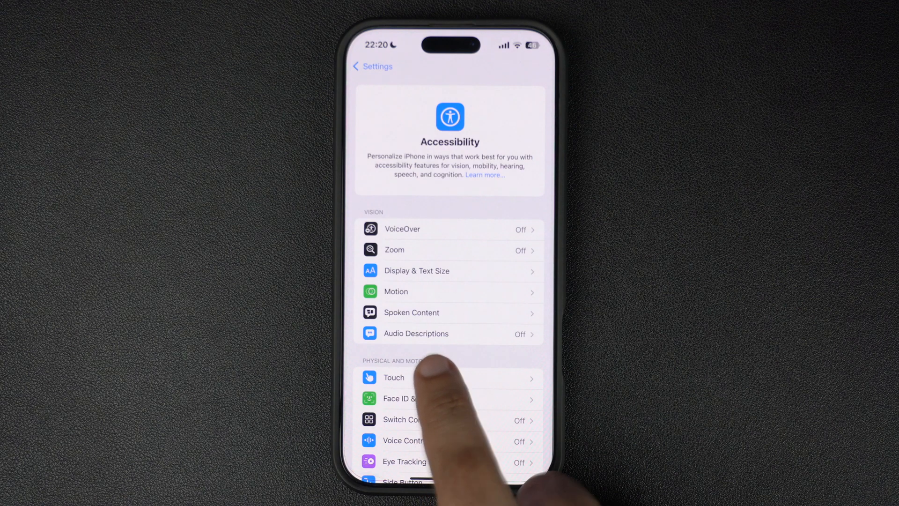
{"action": "left_click", "coordinate": [394, 378]}
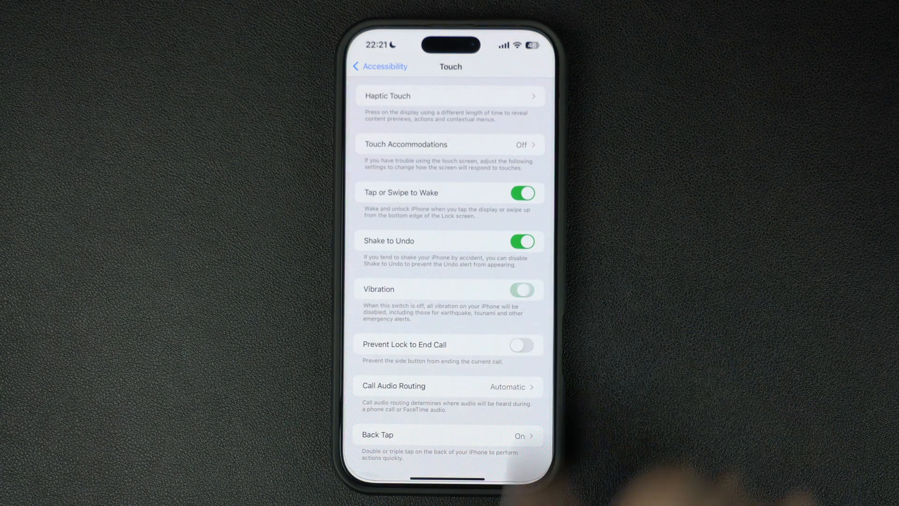
{"action": "left_click", "coordinate": [521, 290]}
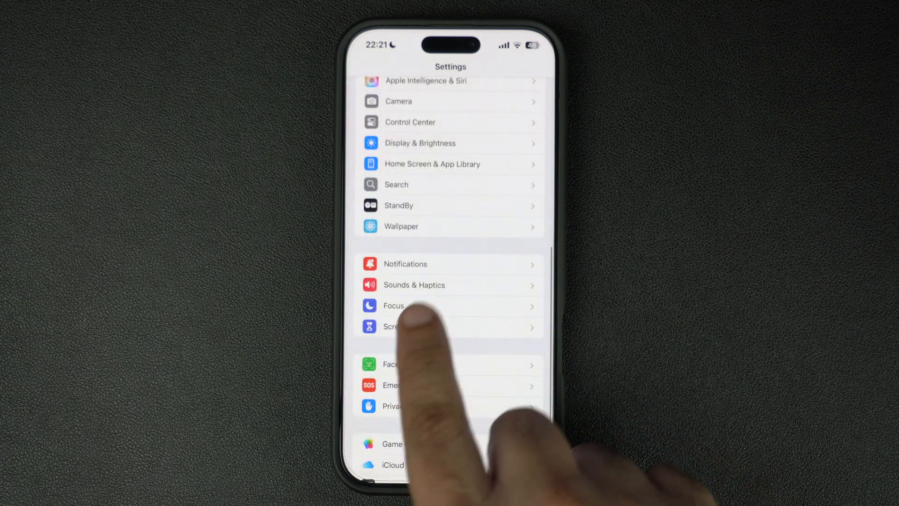
{"action": "left_click", "coordinate": [414, 285]}
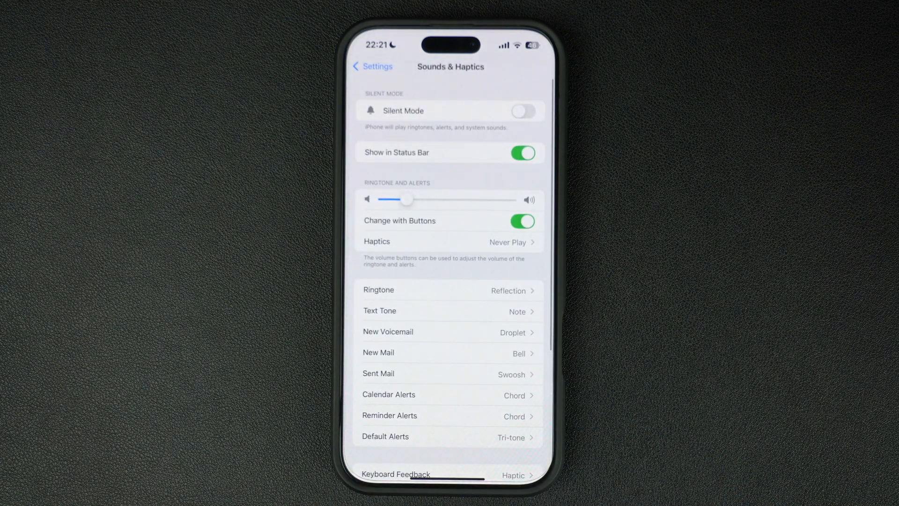
Change ringtone and alert haptics from Never Play to Play in Silent Mode
{"action": "left_click", "coordinate": [449, 242]}
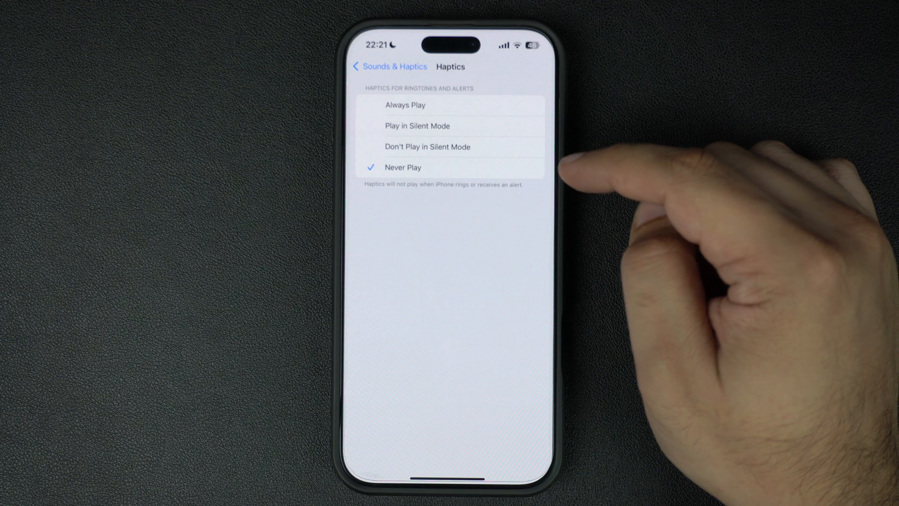
{"action": "left_click", "coordinate": [404, 105]}
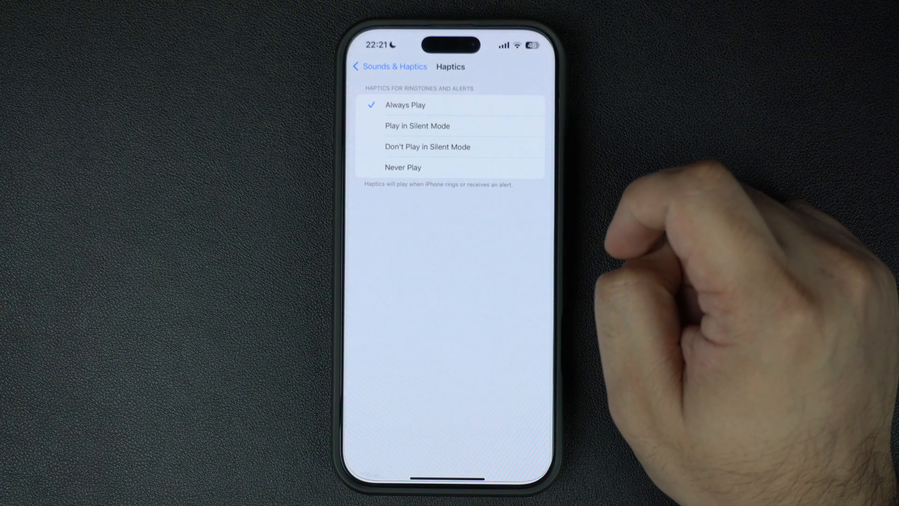
{"action": "left_click", "coordinate": [417, 126]}
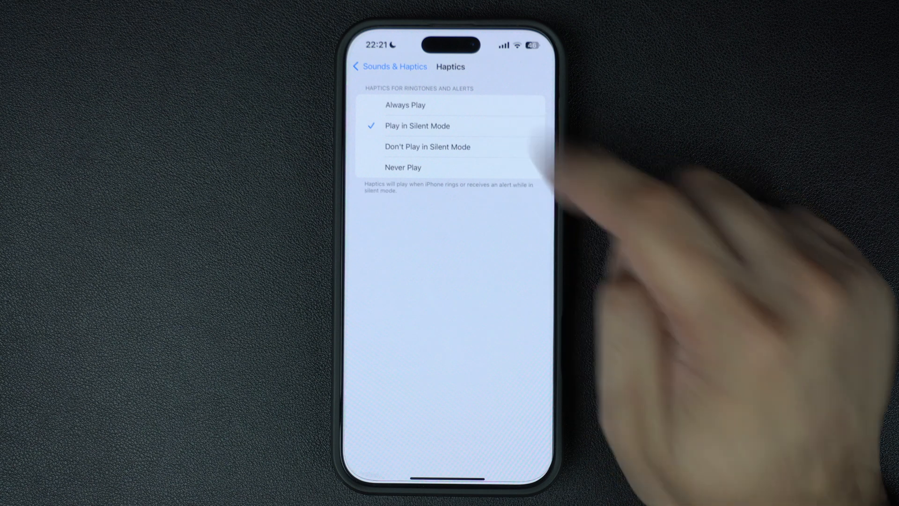